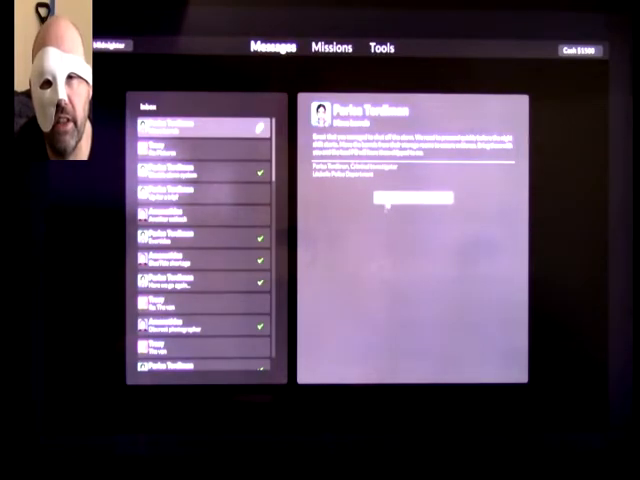
Switch from Messages to the Missions map and open the Isla Estrosatica mission card.
click(332, 47)
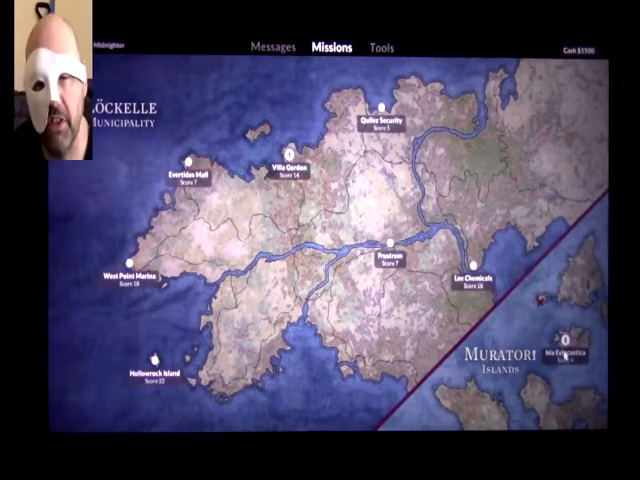
click(570, 352)
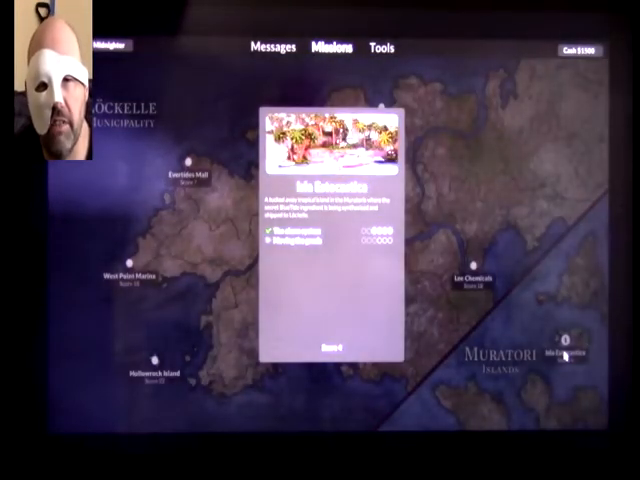